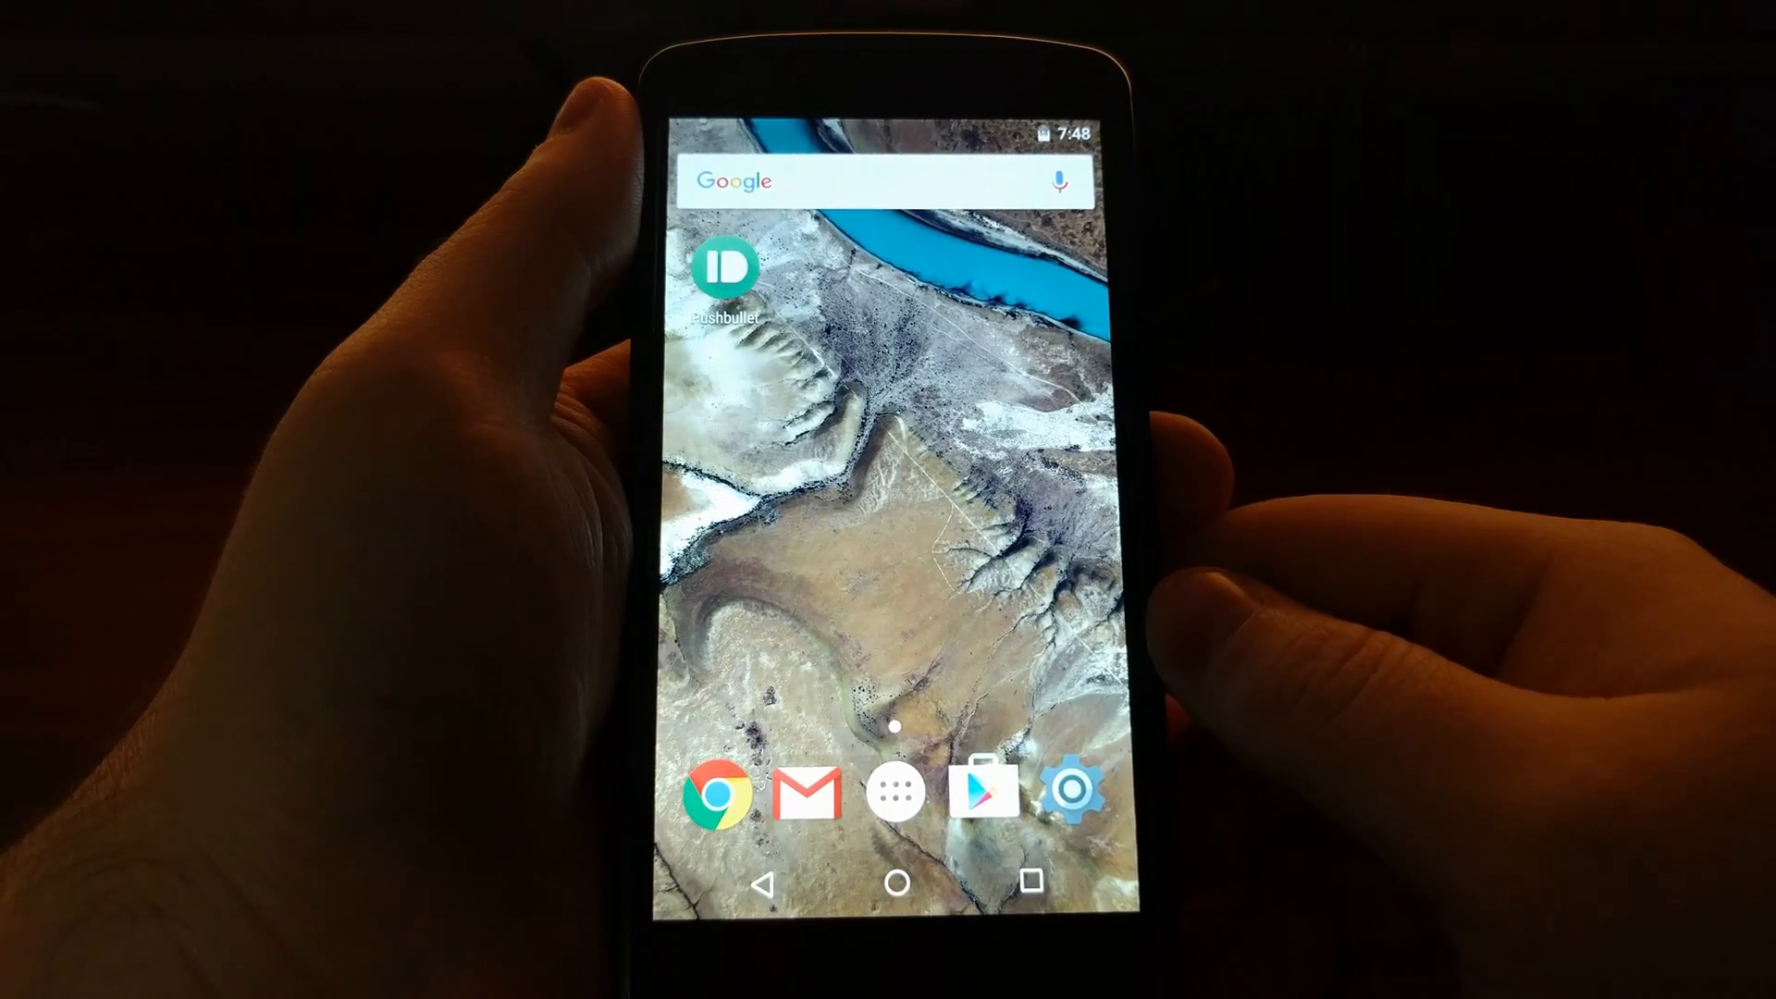
# Launch Settings from the home screen dock and scroll to the System section
pyautogui.click(1097, 791)
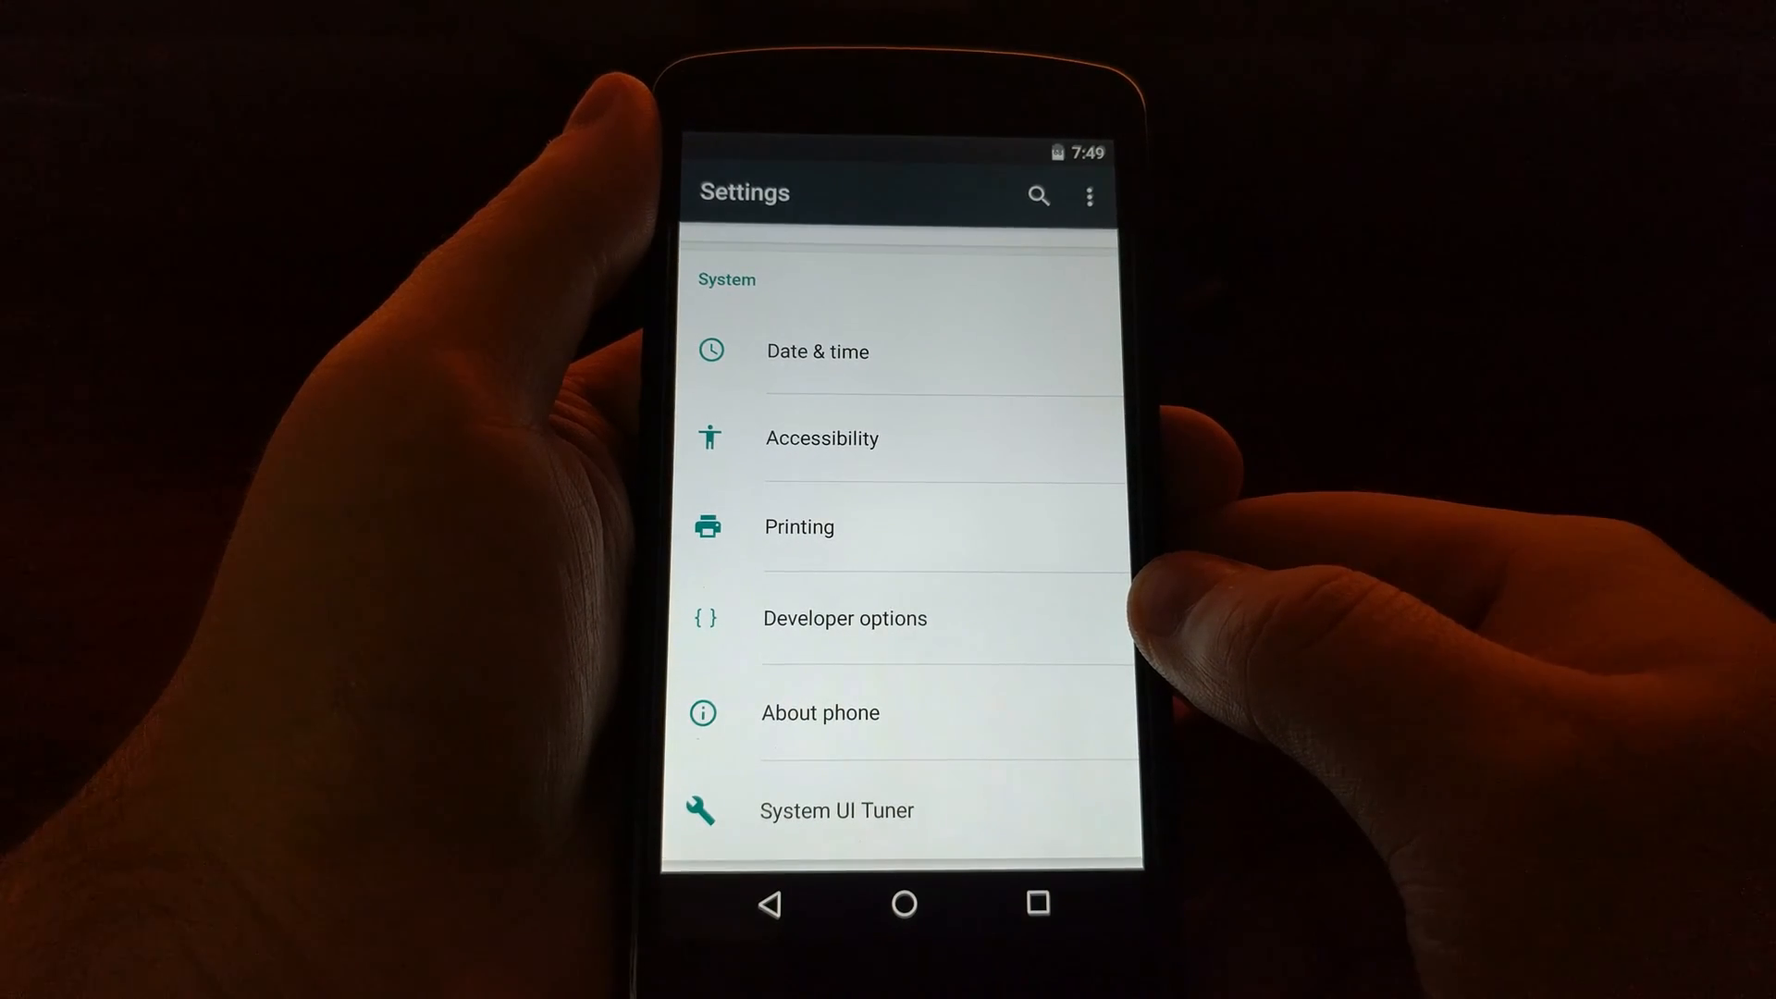
# Enable USB debugging in Developer options and confirm the Allow USB debugging warning with OK
pyautogui.click(844, 618)
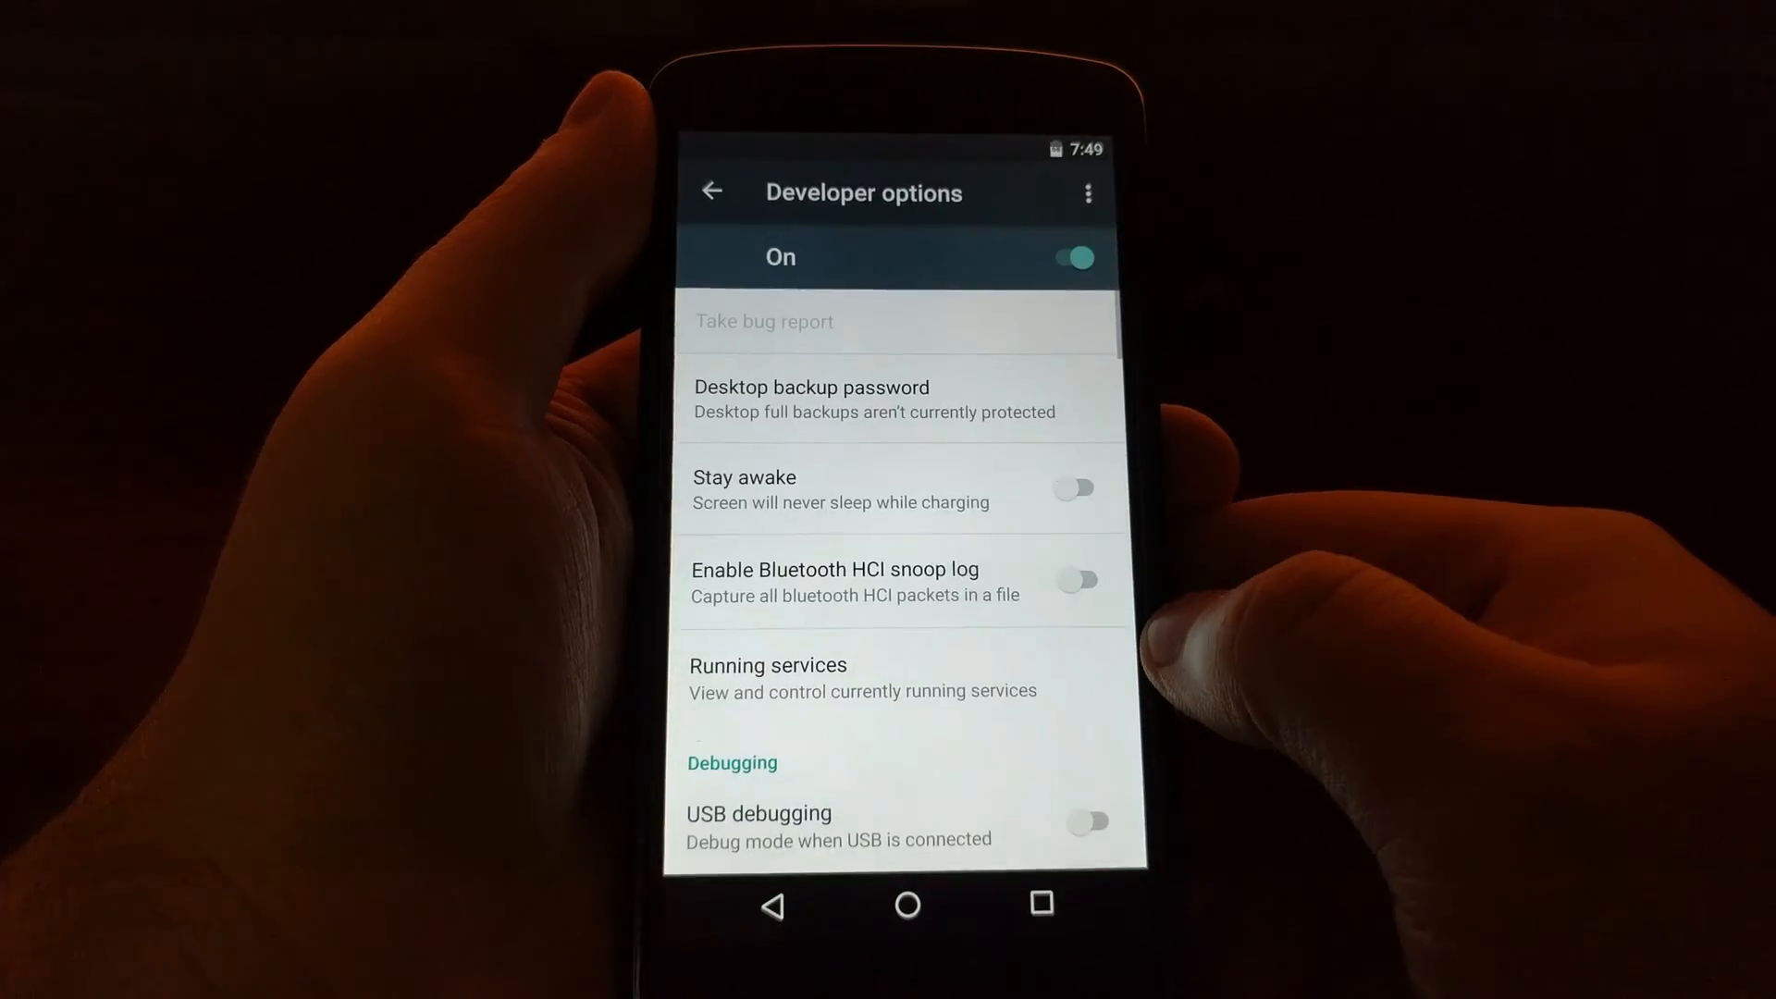
pyautogui.scroll(-3)
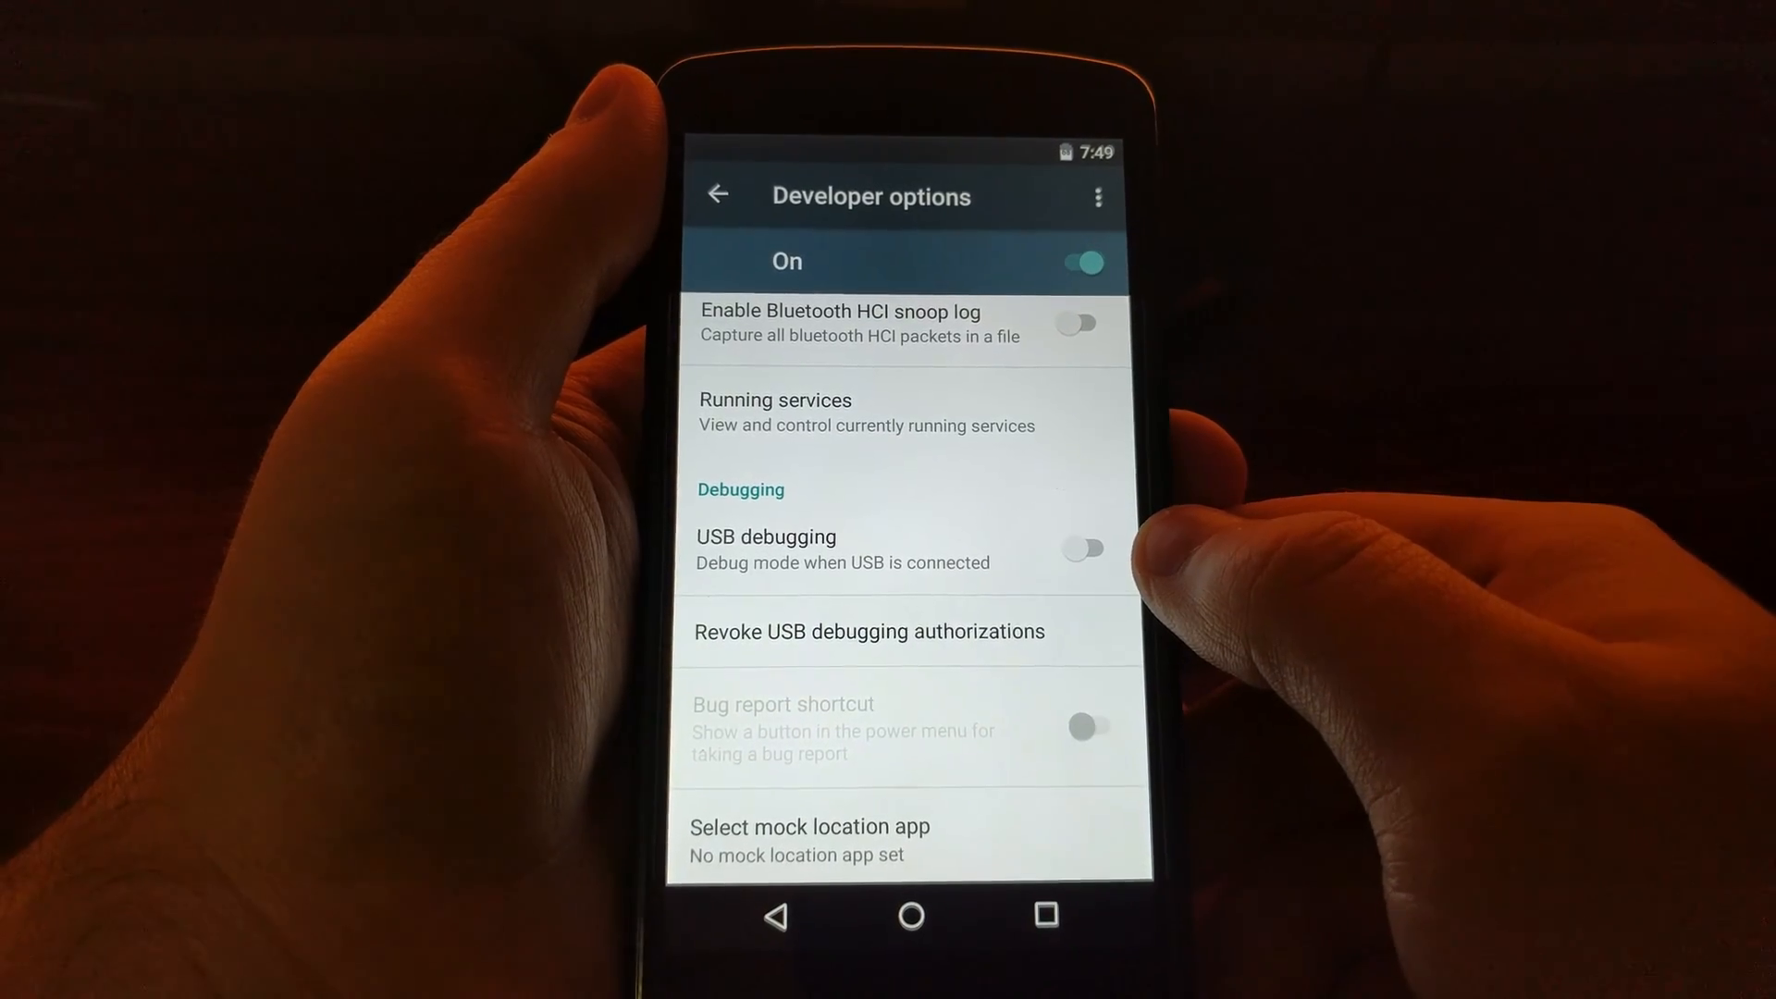
pyautogui.click(1077, 549)
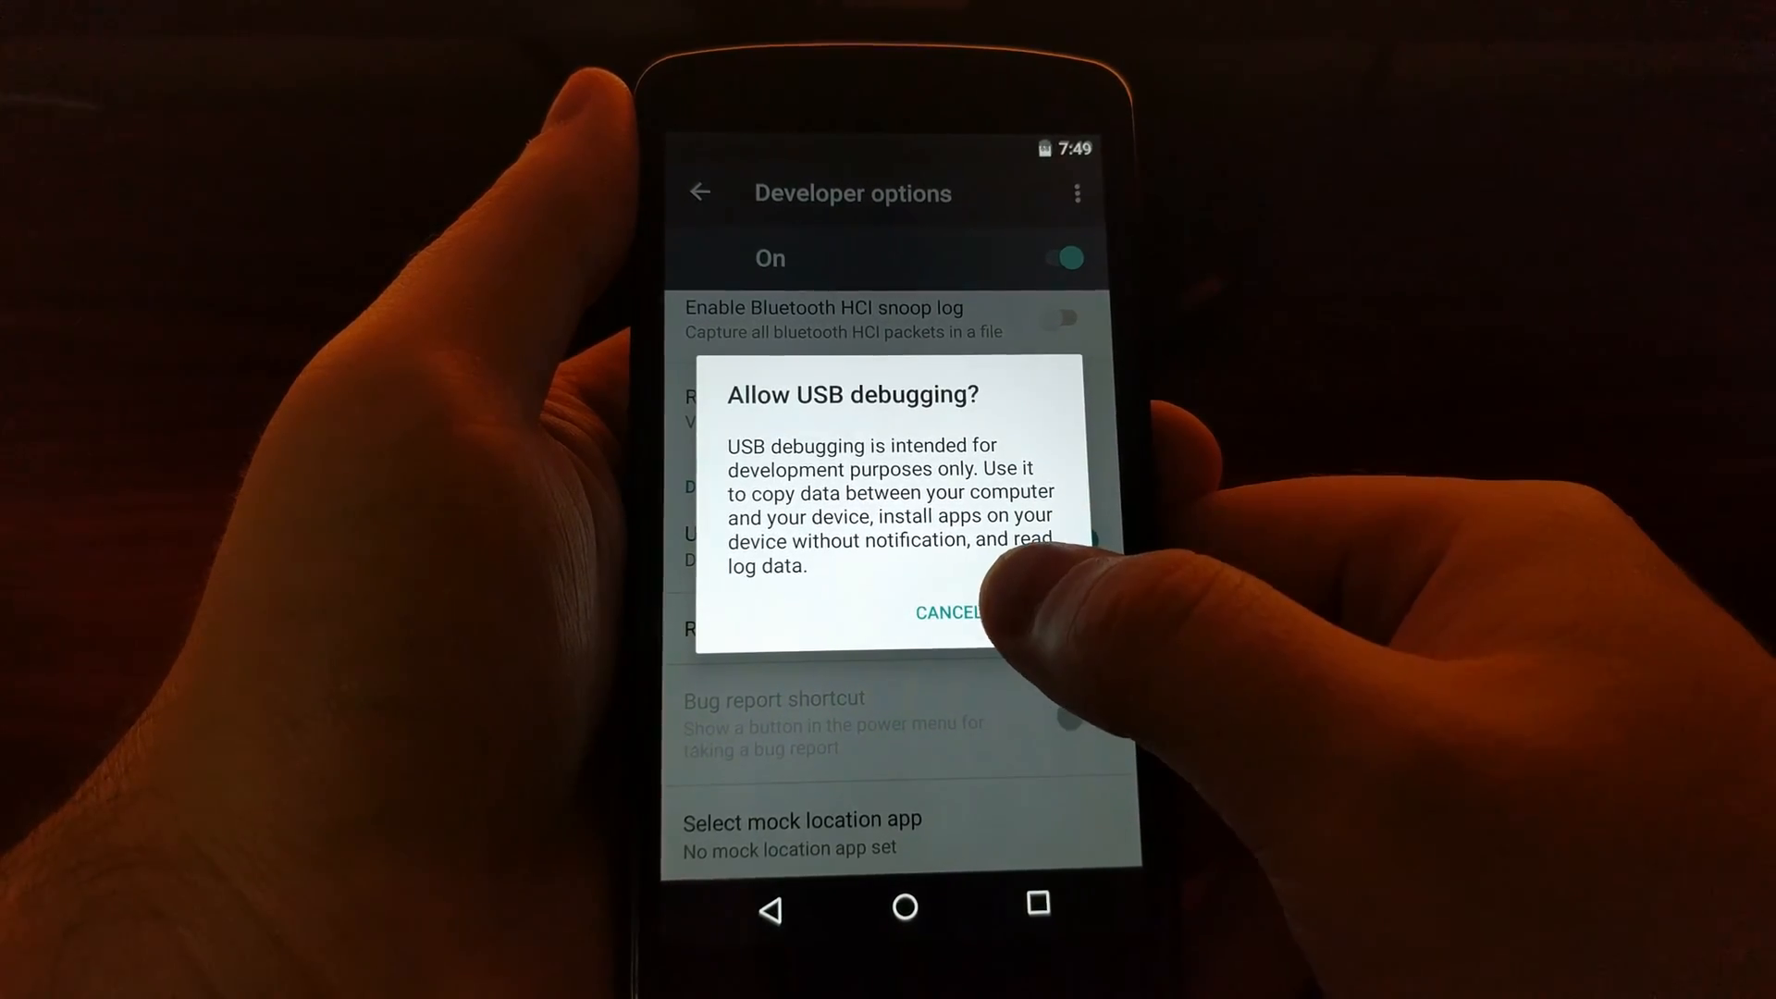
pyautogui.click(1019, 612)
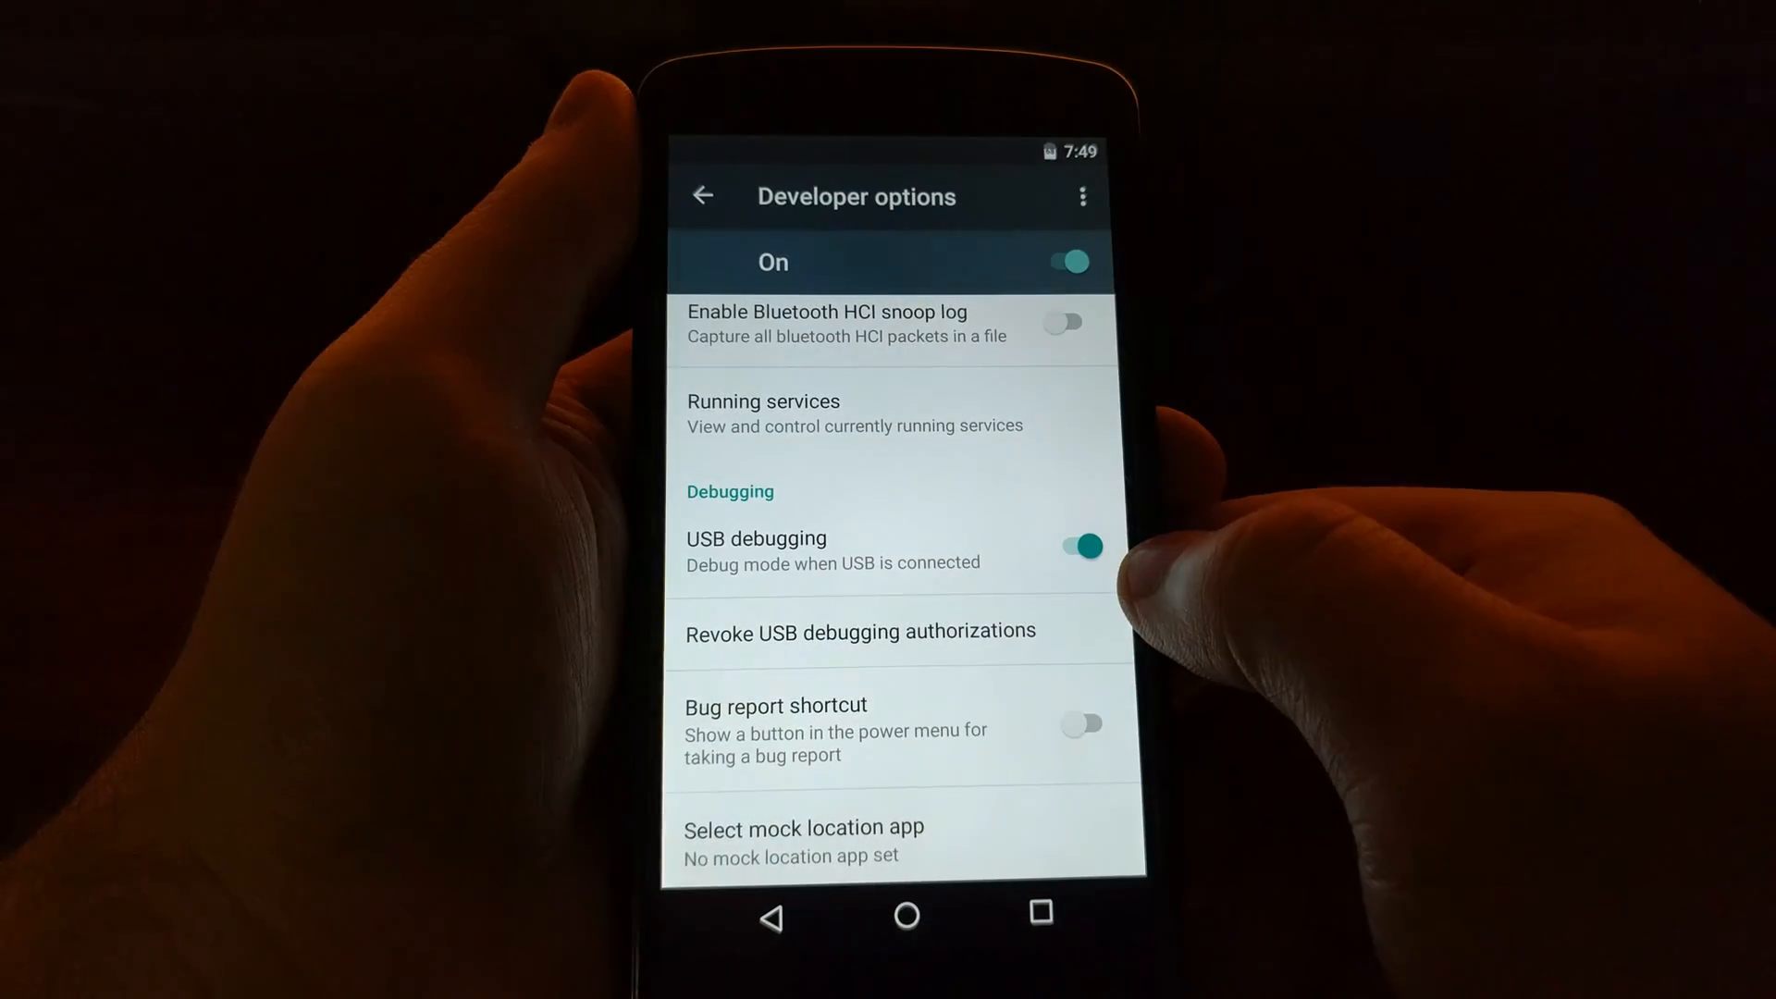